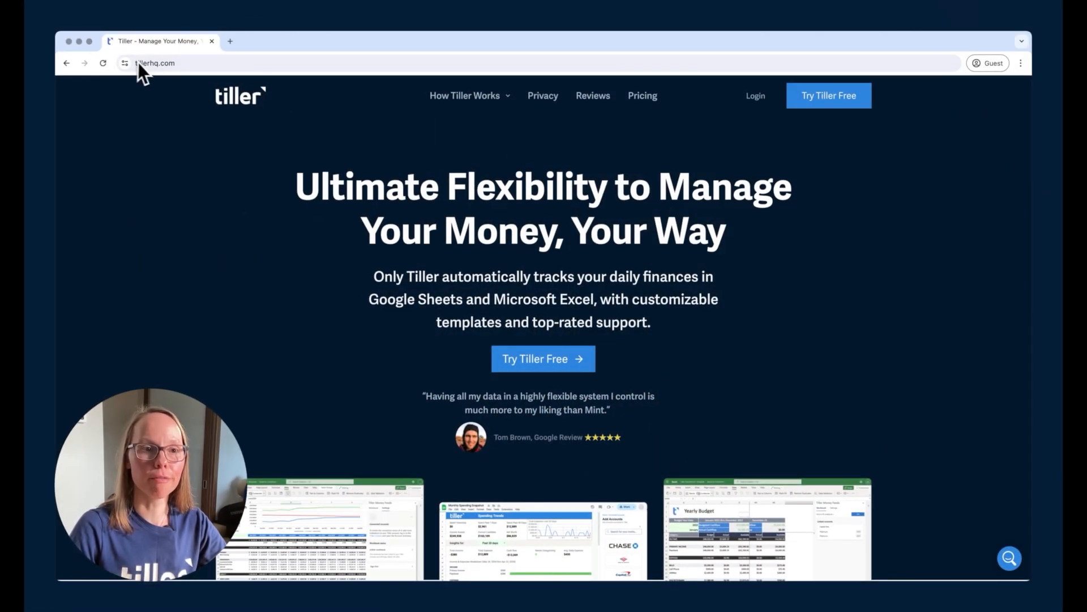
pyautogui.moveTo(156, 77)
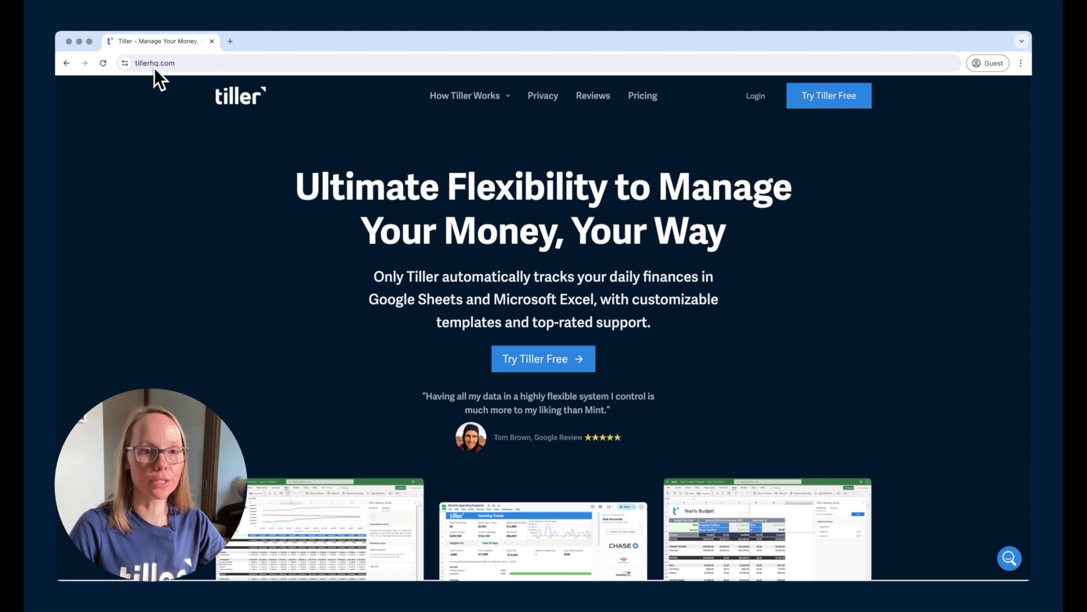
pyautogui.moveTo(831, 121)
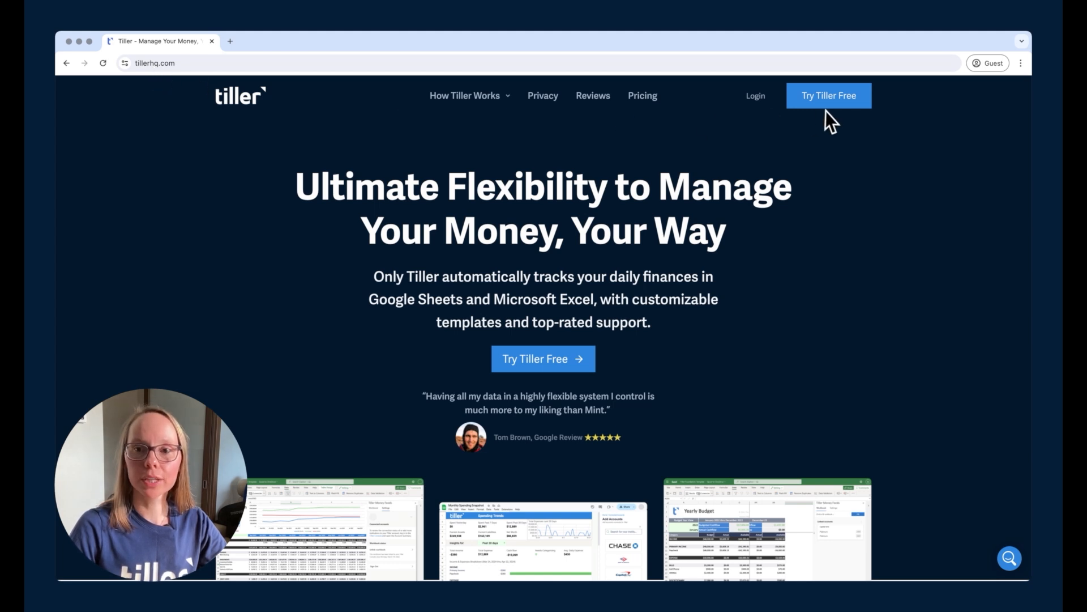
# Step: Go from the Tiller homepage's 'Try Tiller Free' to 'Start Your Free Trial' on the pricing page
pyautogui.click(828, 96)
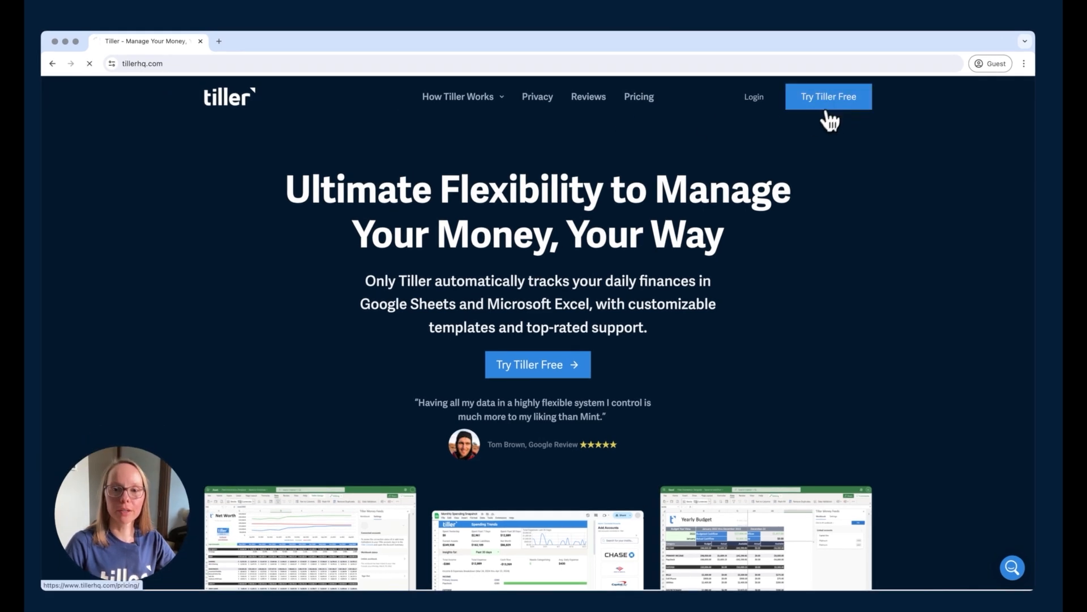
pyautogui.click(827, 96)
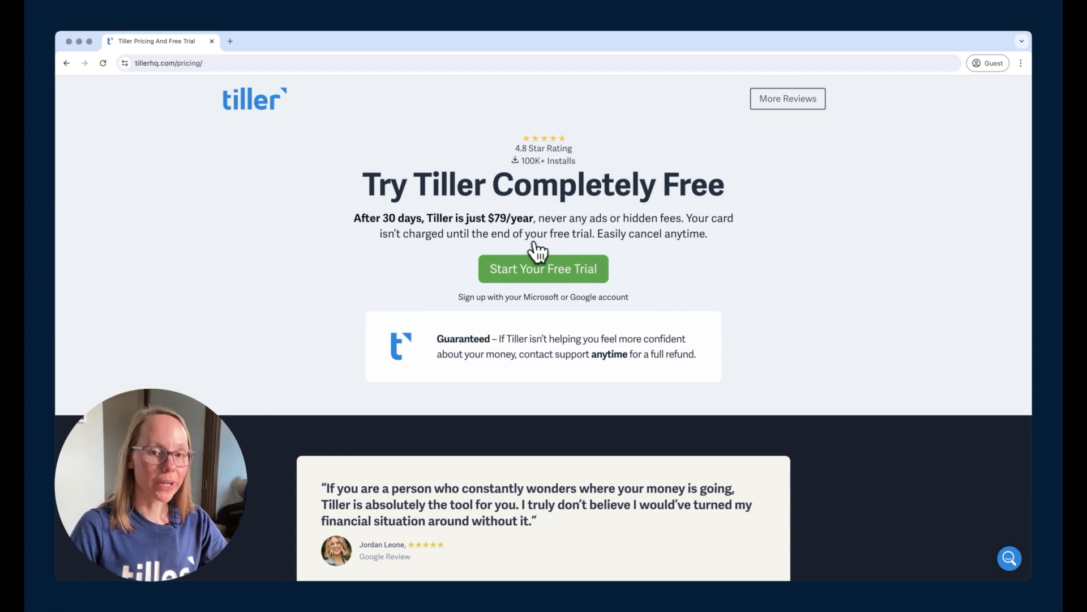
pyautogui.click(543, 268)
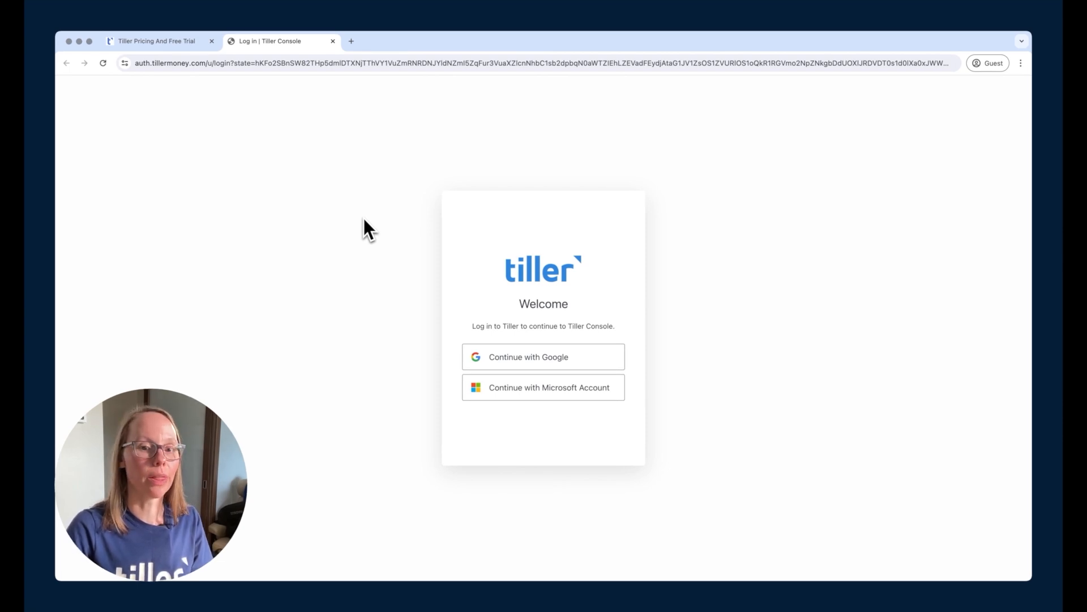
pyautogui.moveTo(419, 234)
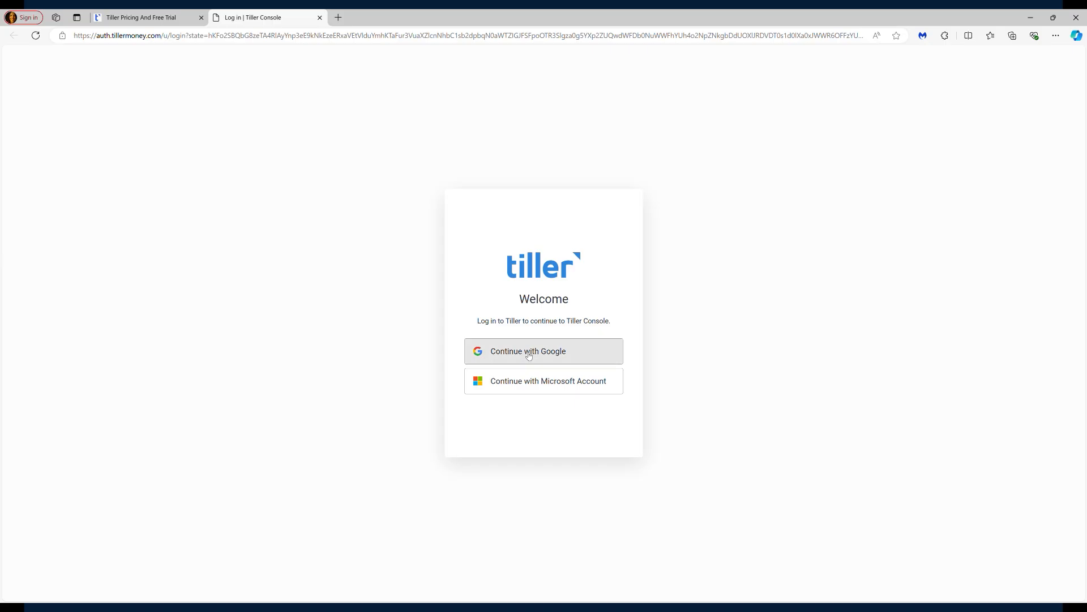
# Step: Sign in to Tiller with Google using the Tiller HQ account and approve sharing
pyautogui.click(544, 350)
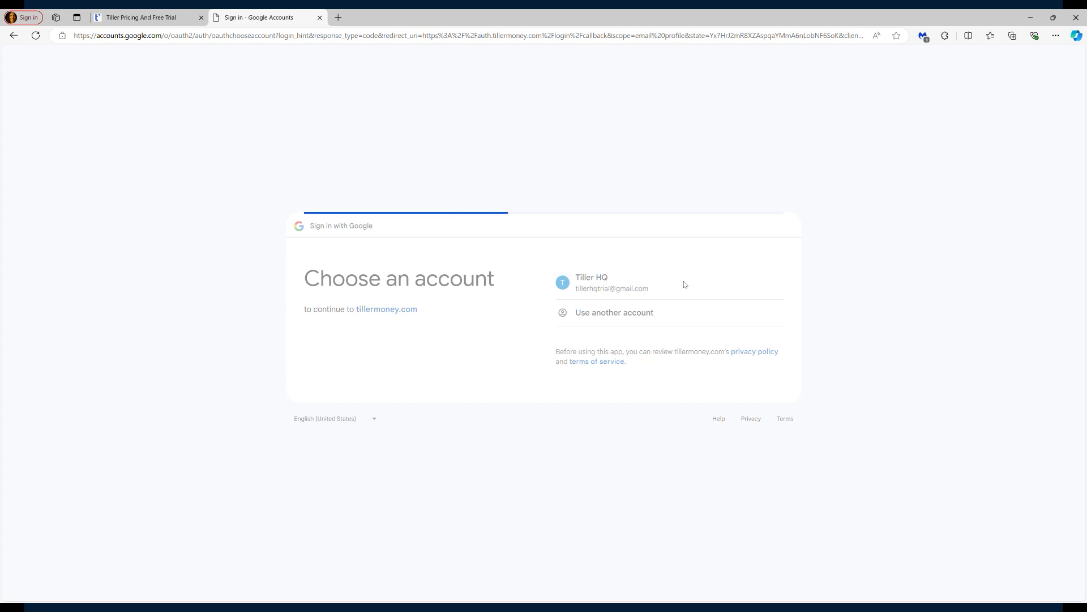
pyautogui.click(610, 282)
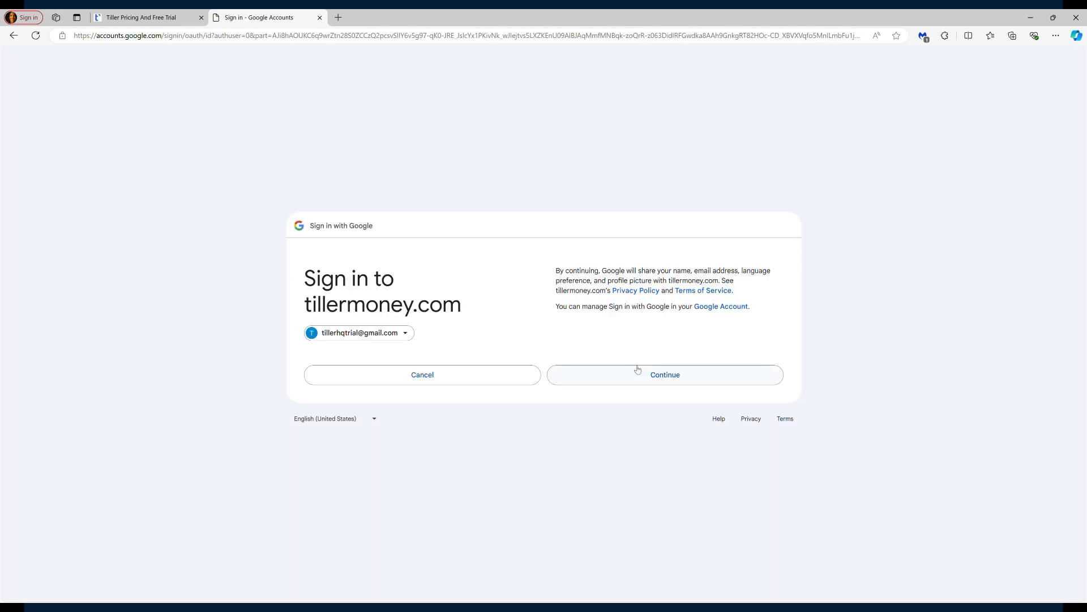
pyautogui.click(664, 375)
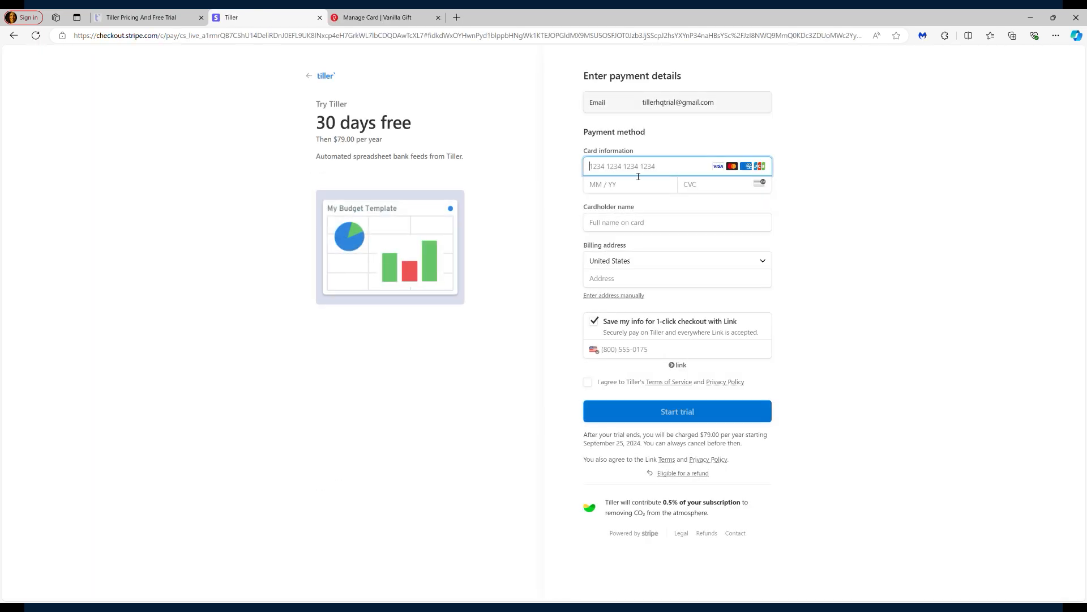
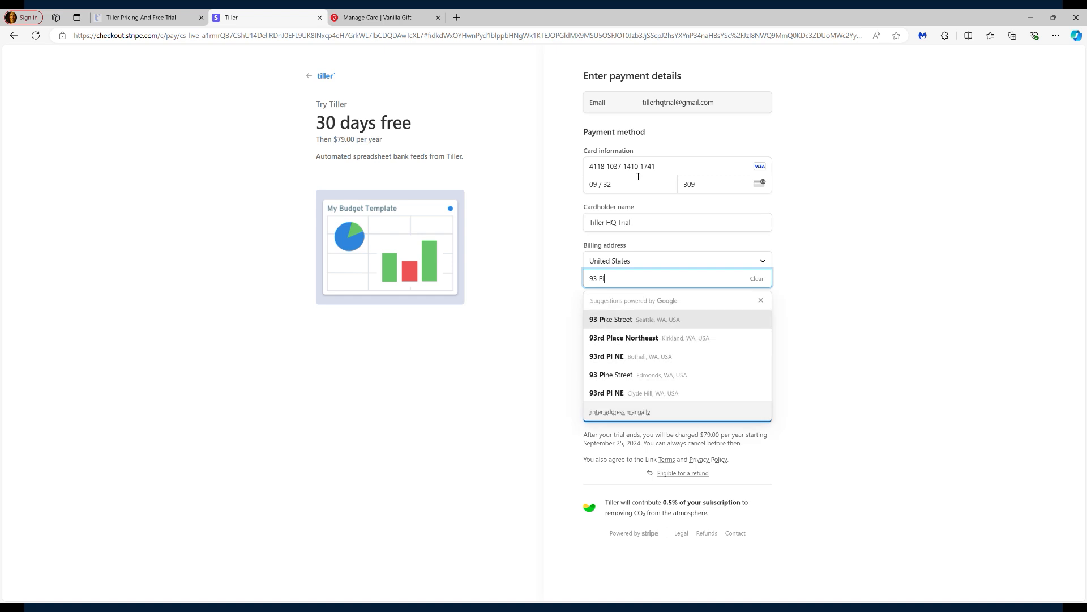
pyautogui.click(611, 319)
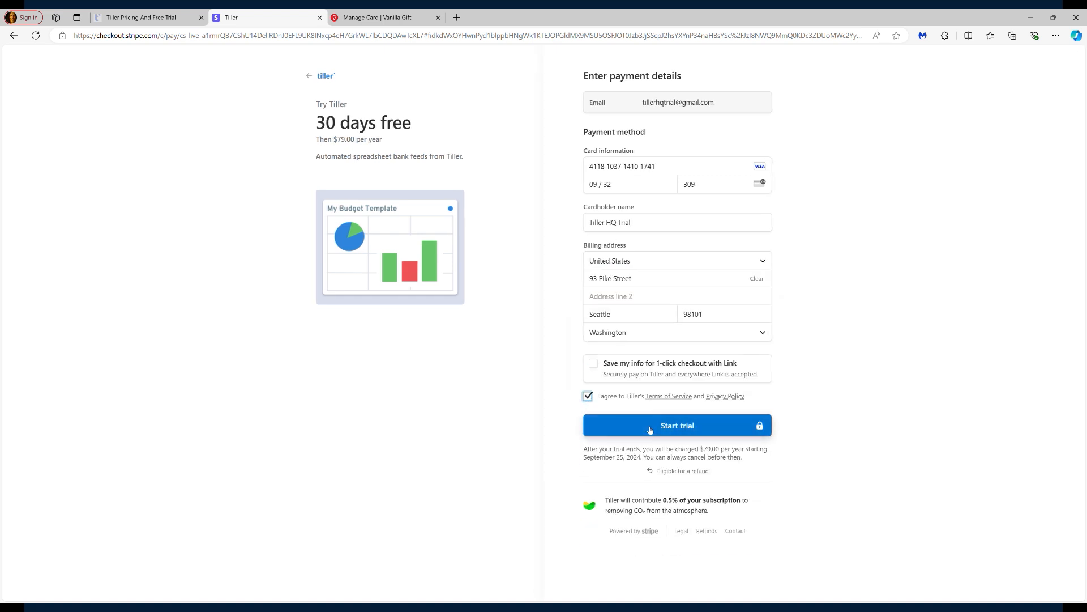
pyautogui.click(677, 426)
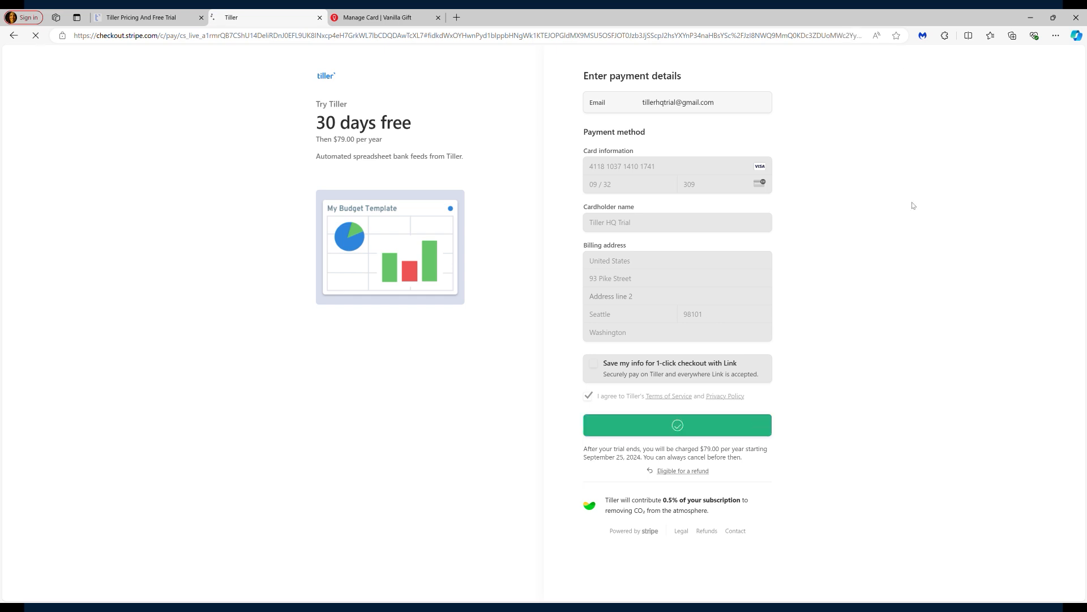
pyautogui.click(677, 424)
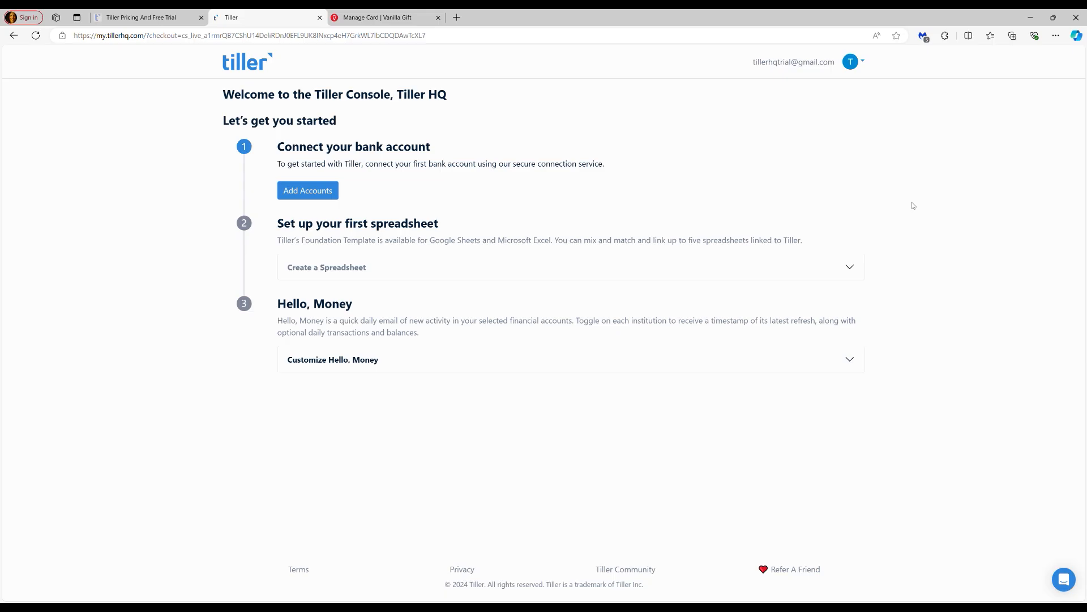
pyautogui.moveTo(1036, 152)
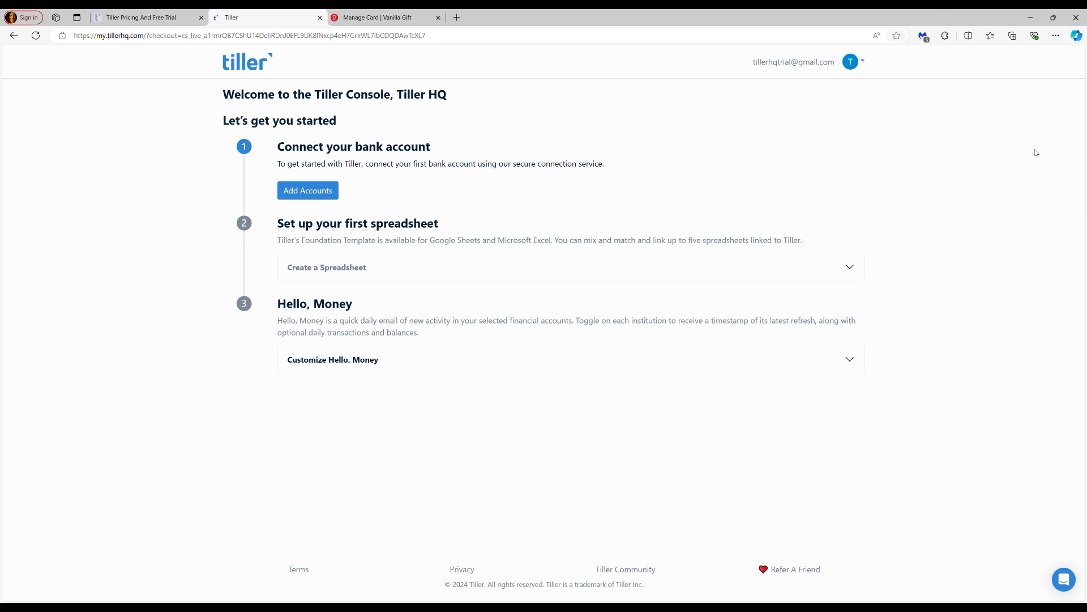
pyautogui.moveTo(1029, 129)
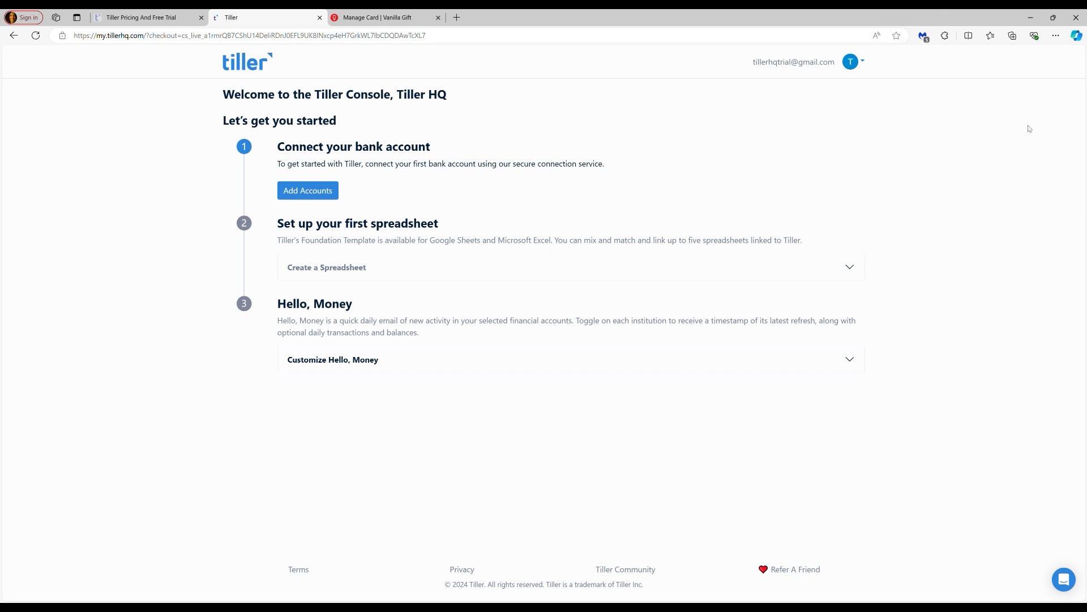
# Step: Open Add Accounts on the Tiller Console welcome page
pyautogui.click(307, 190)
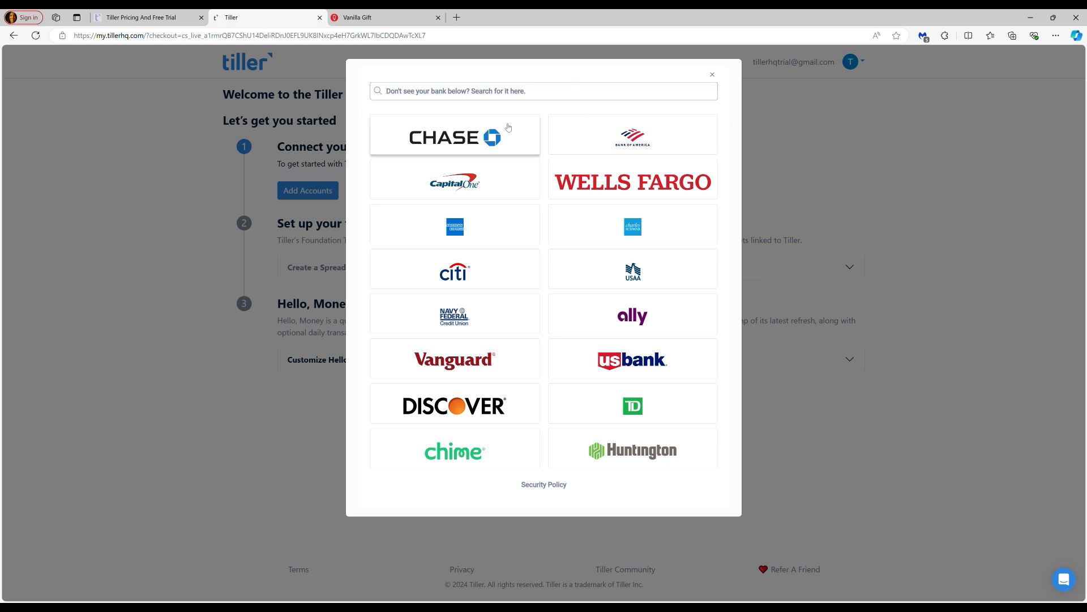
# Step: Search for 'sof' and choose SoFi from the results
pyautogui.click(543, 90)
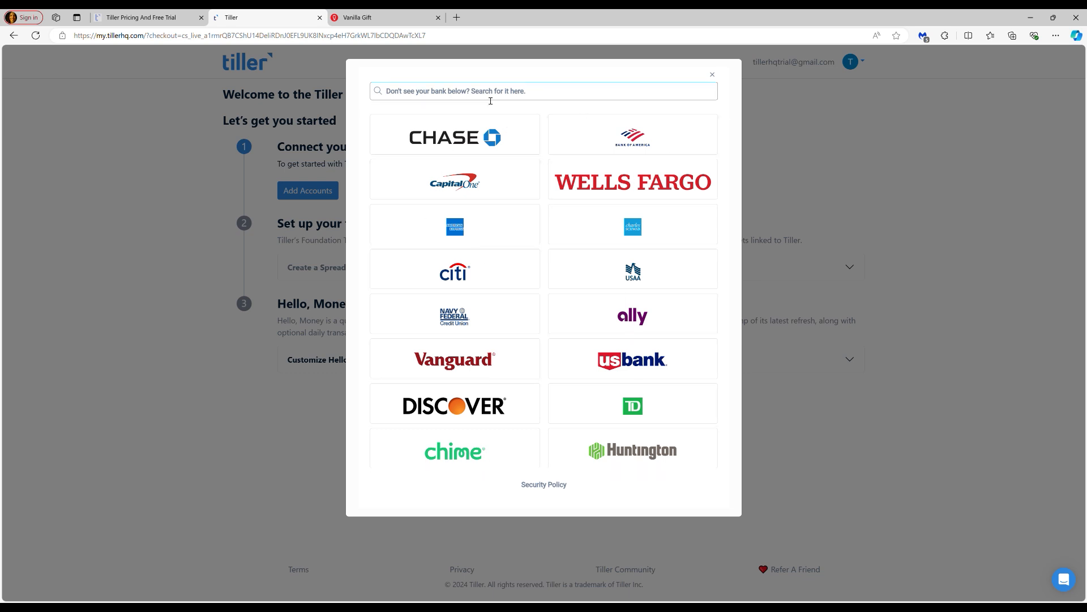
pyautogui.write('sofi')
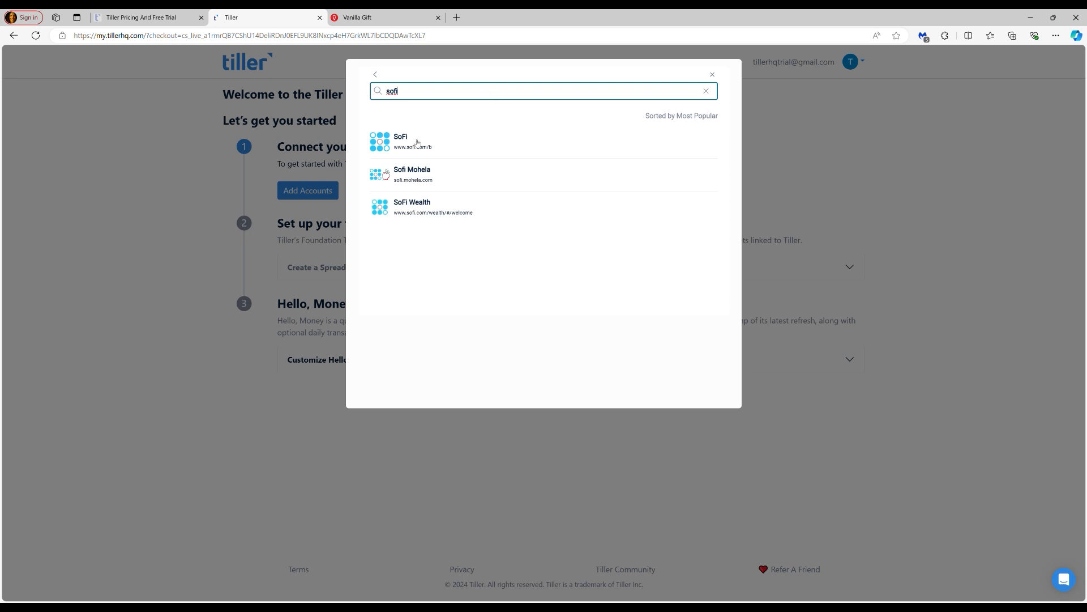
pyautogui.click(401, 141)
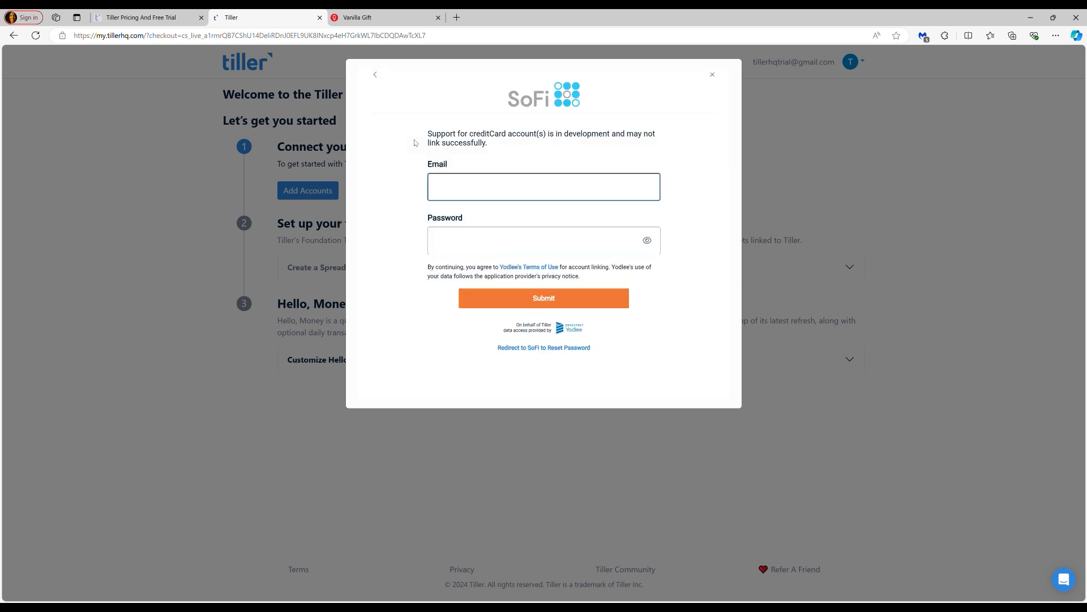
# Step: Enter the SoFi login email and password and submit them
pyautogui.click(543, 186)
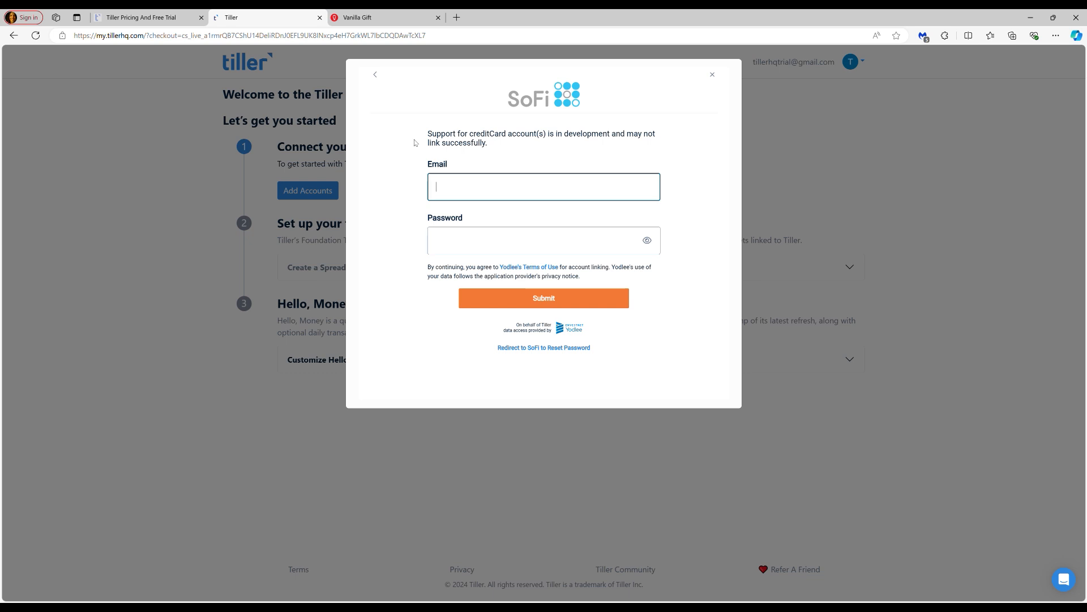
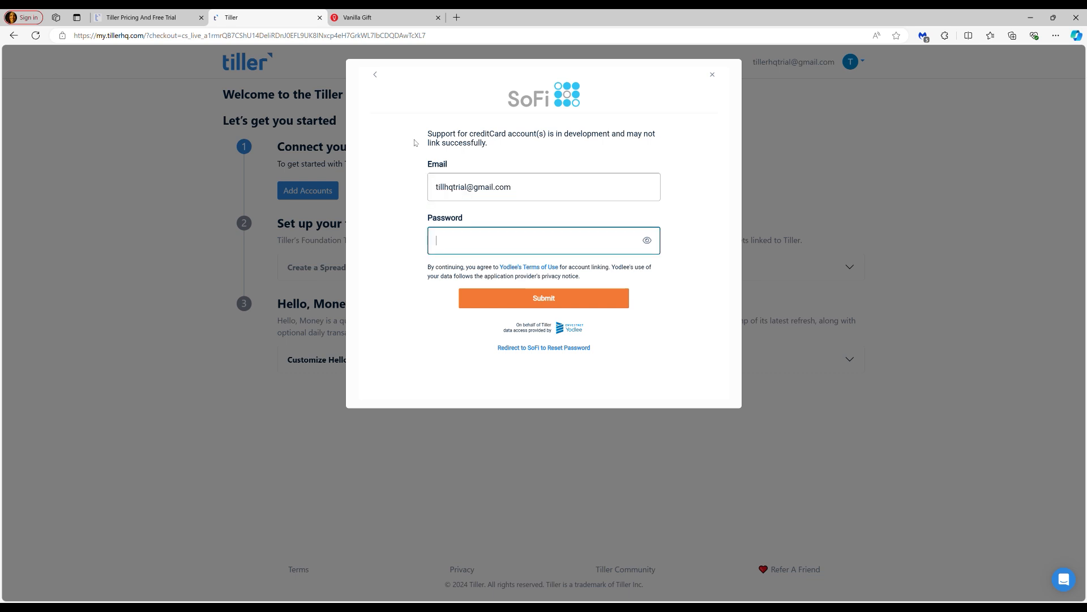
pyautogui.write('•')
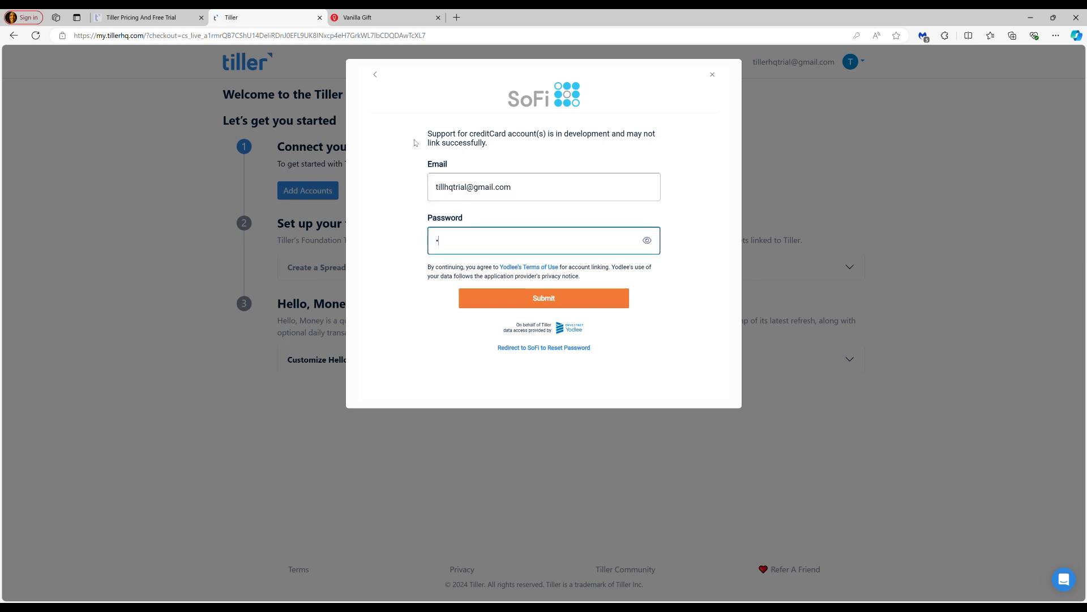
pyautogui.write('password')
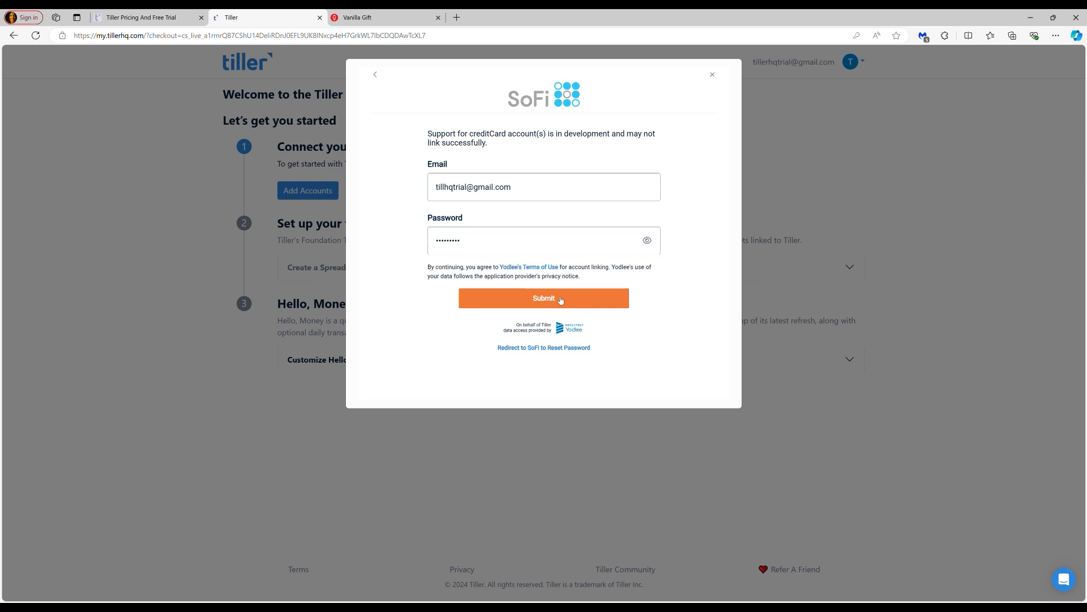
pyautogui.click(543, 298)
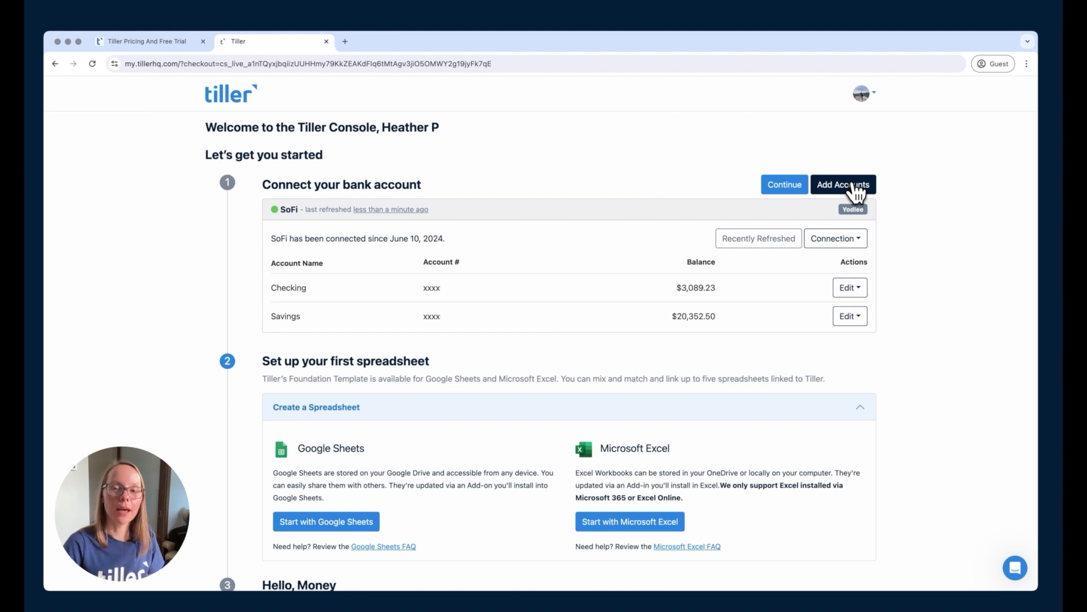
# Step: Add a Capital One account and sign in with its username and password
pyautogui.click(843, 185)
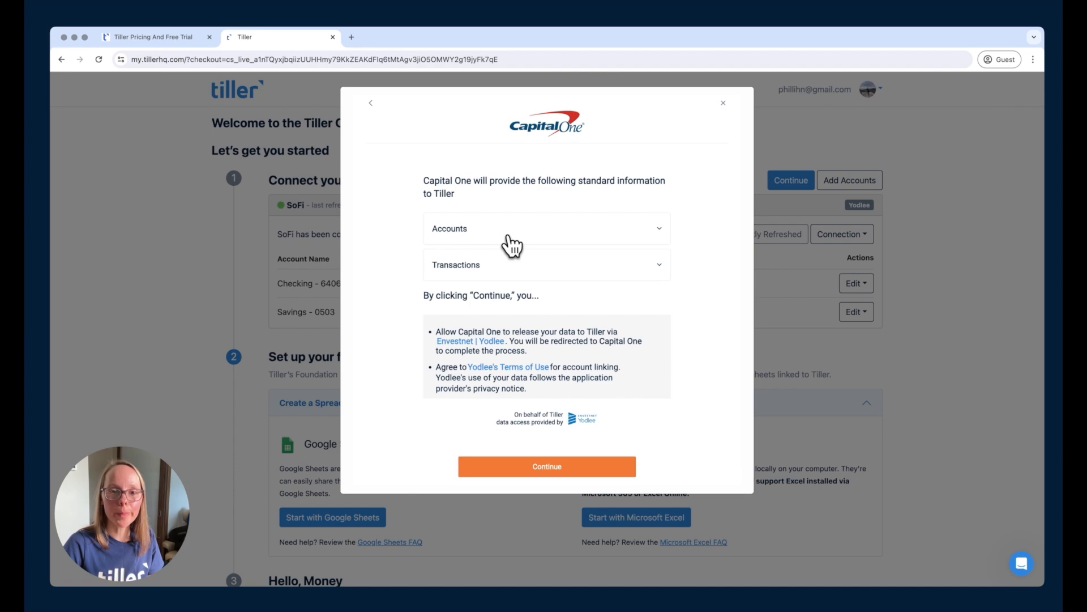
pyautogui.click(547, 466)
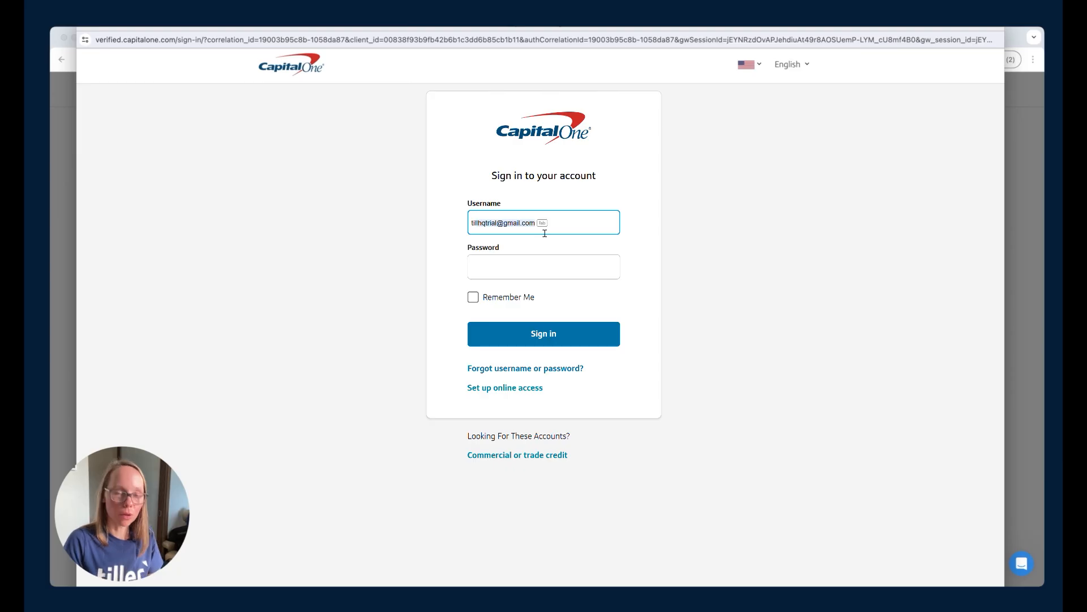
pyautogui.write('till')
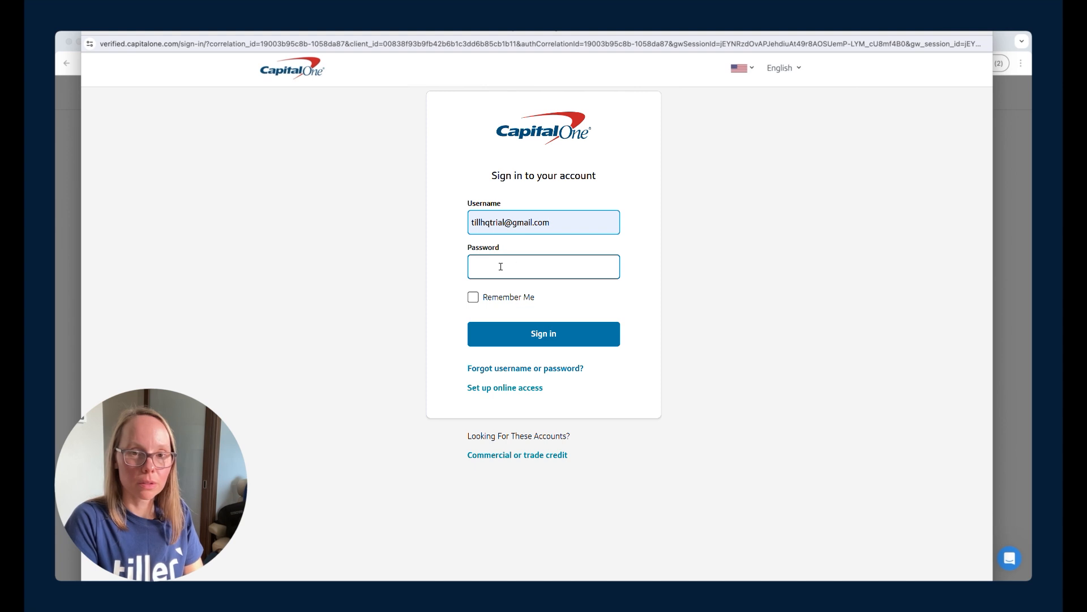
pyautogui.write('•')
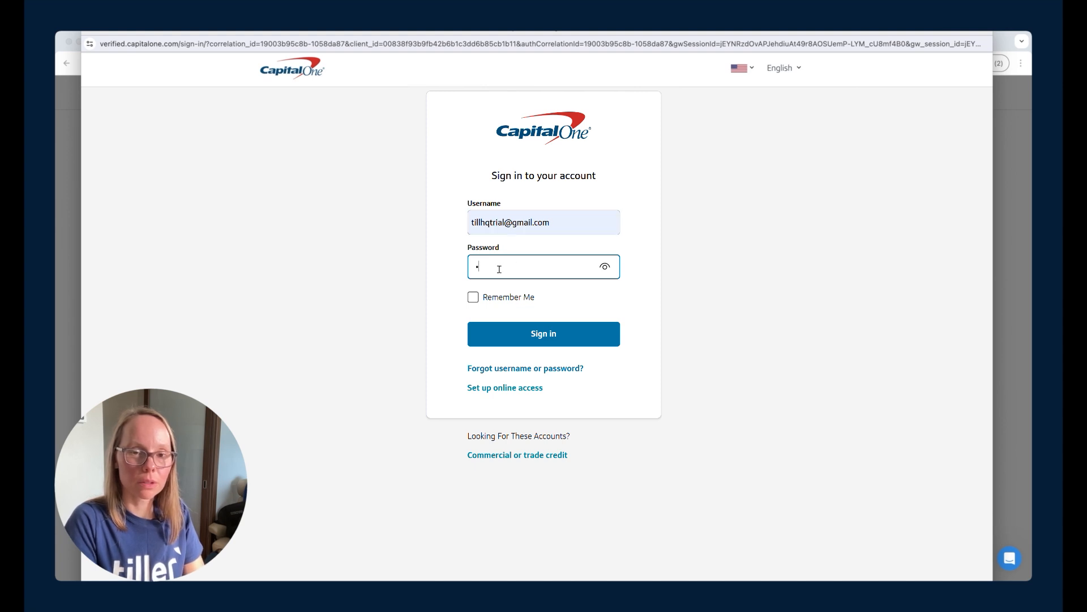
pyautogui.write('password')
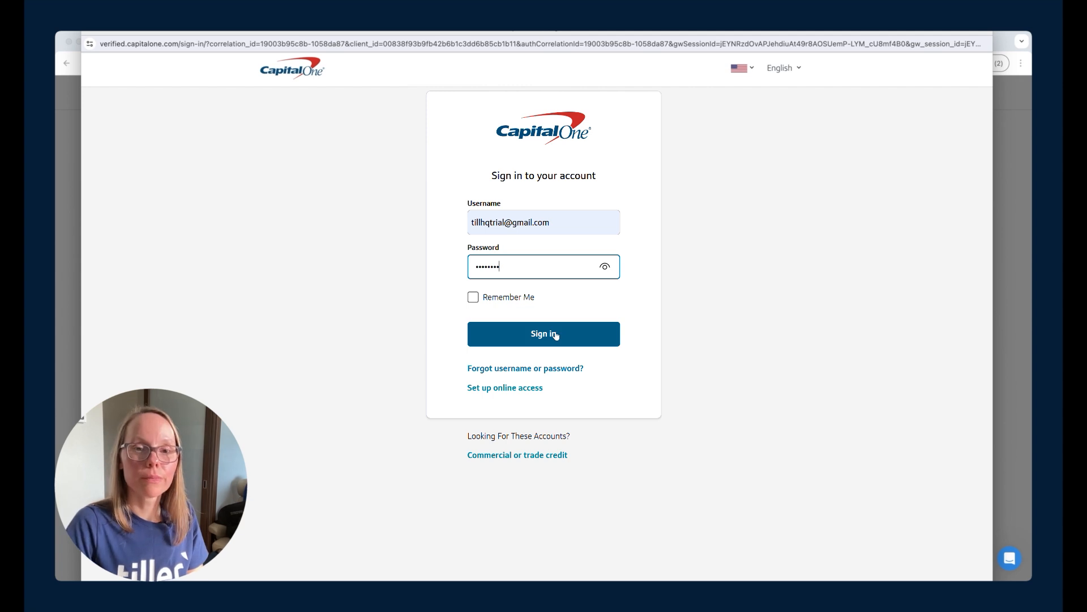
pyautogui.click(543, 334)
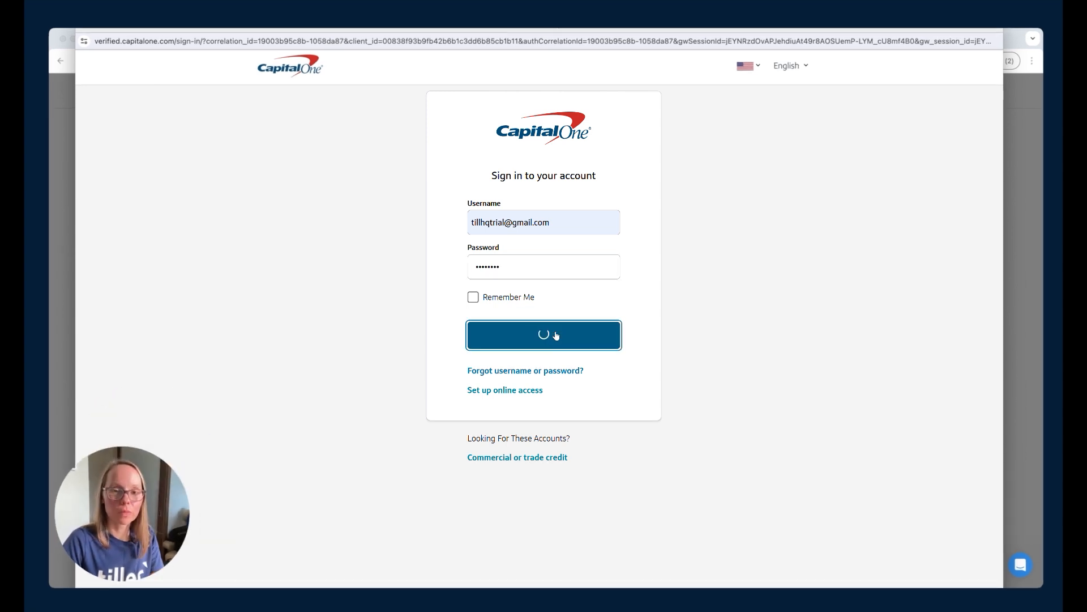
pyautogui.click(543, 335)
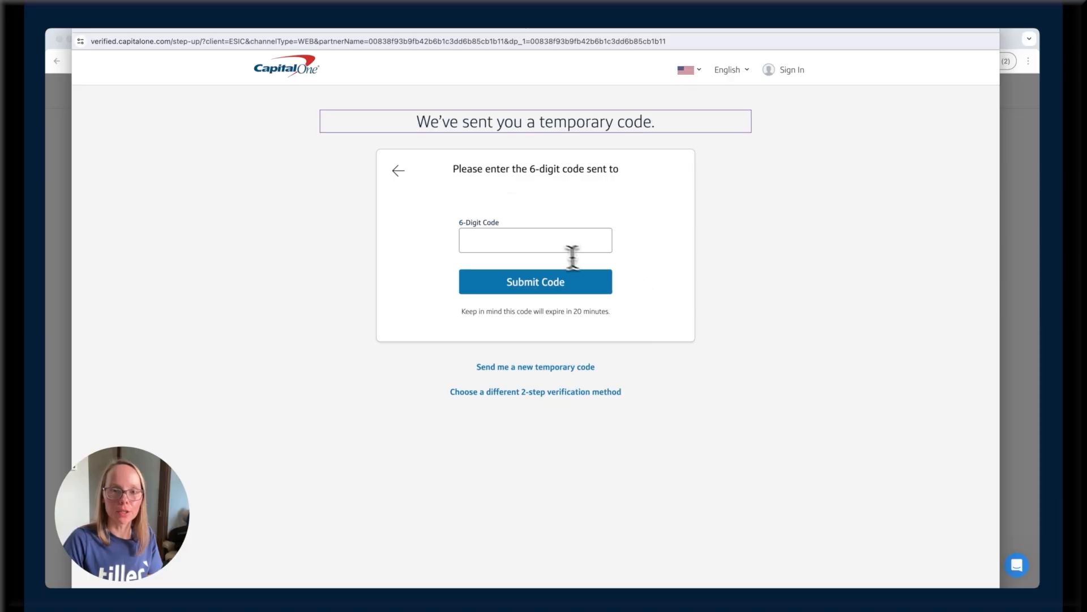